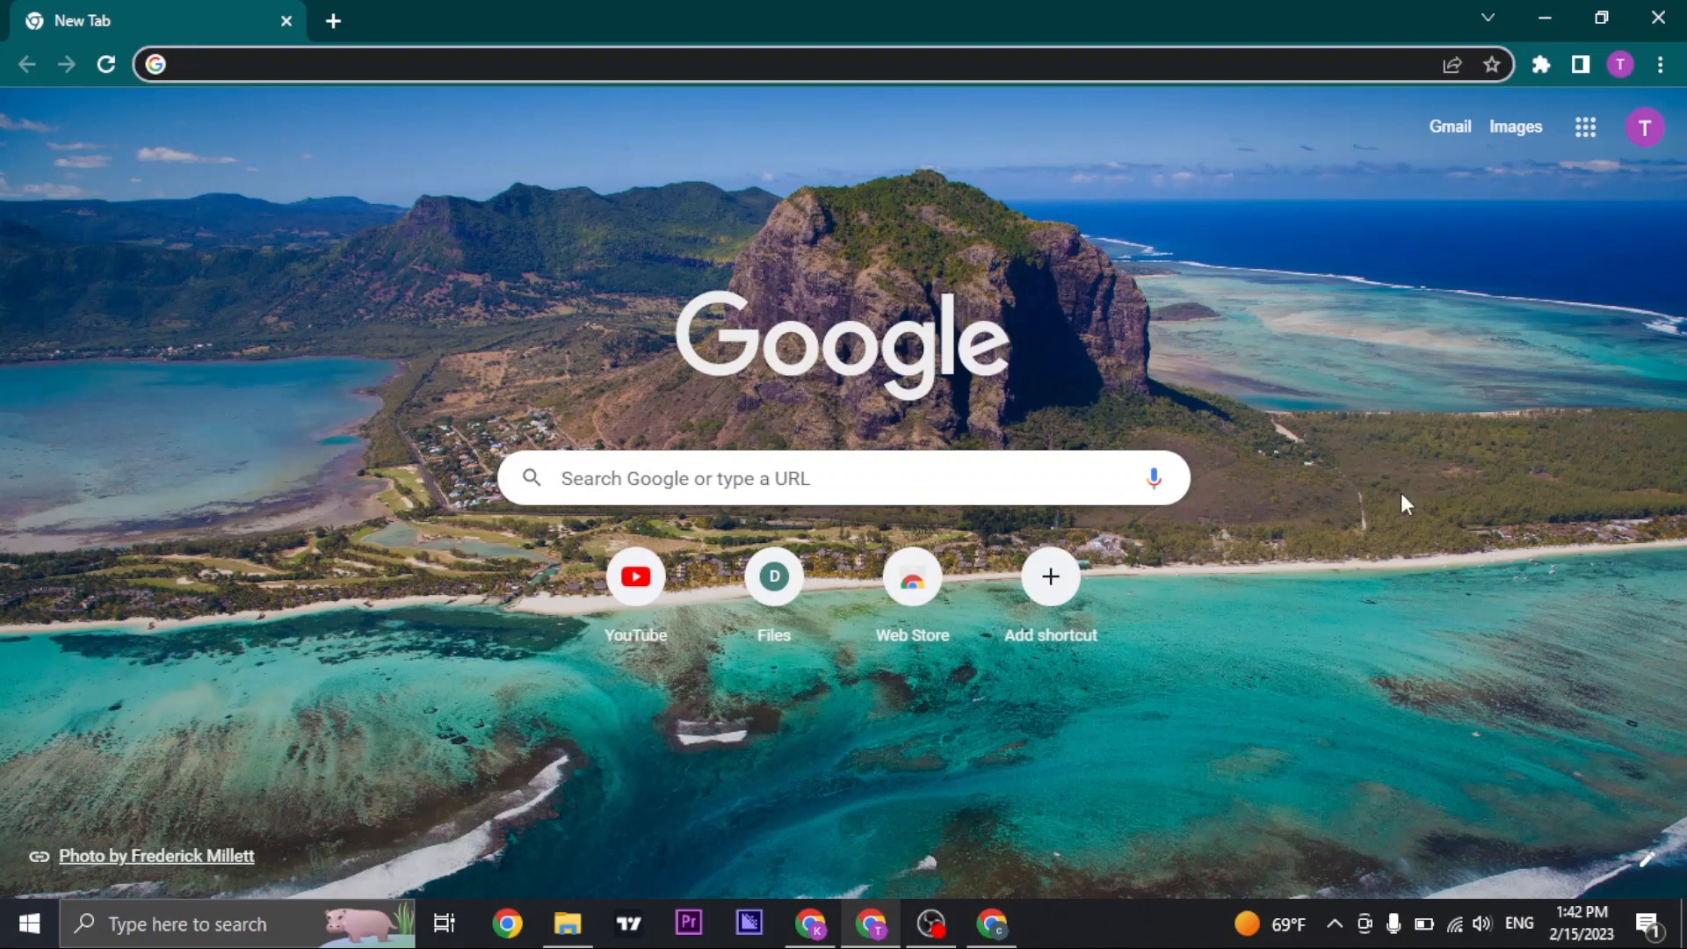
Step: Focus the Chrome address bar to enter chat.openai.com
left_click(288, 64)
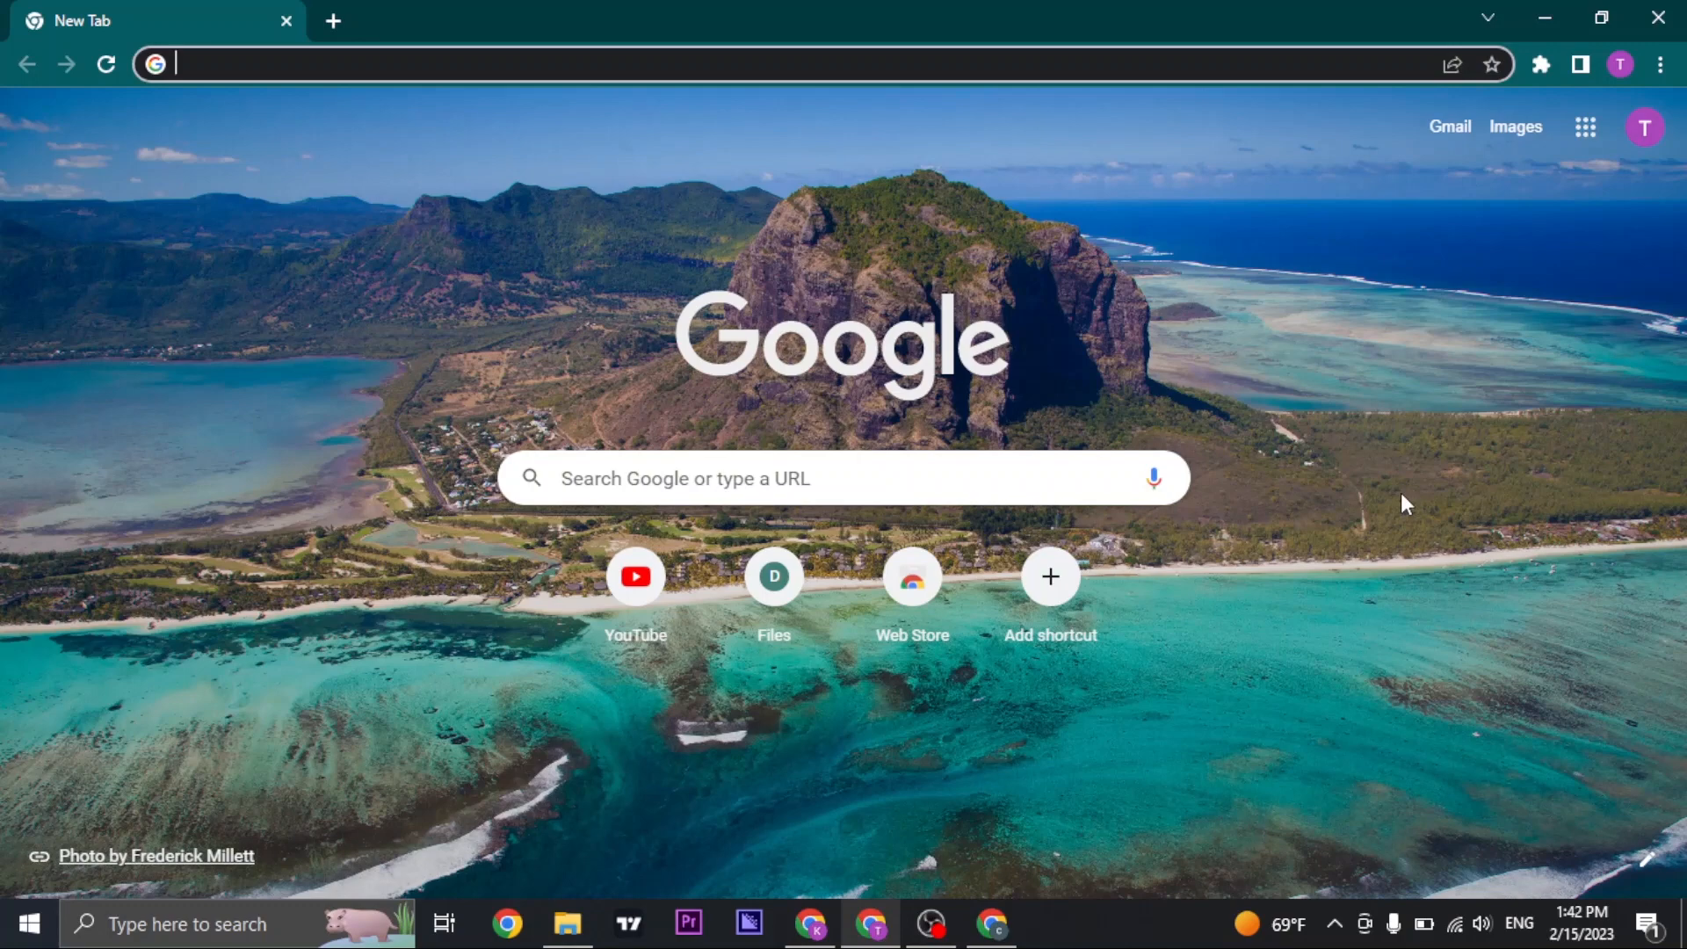
mouse_move(1015, 313)
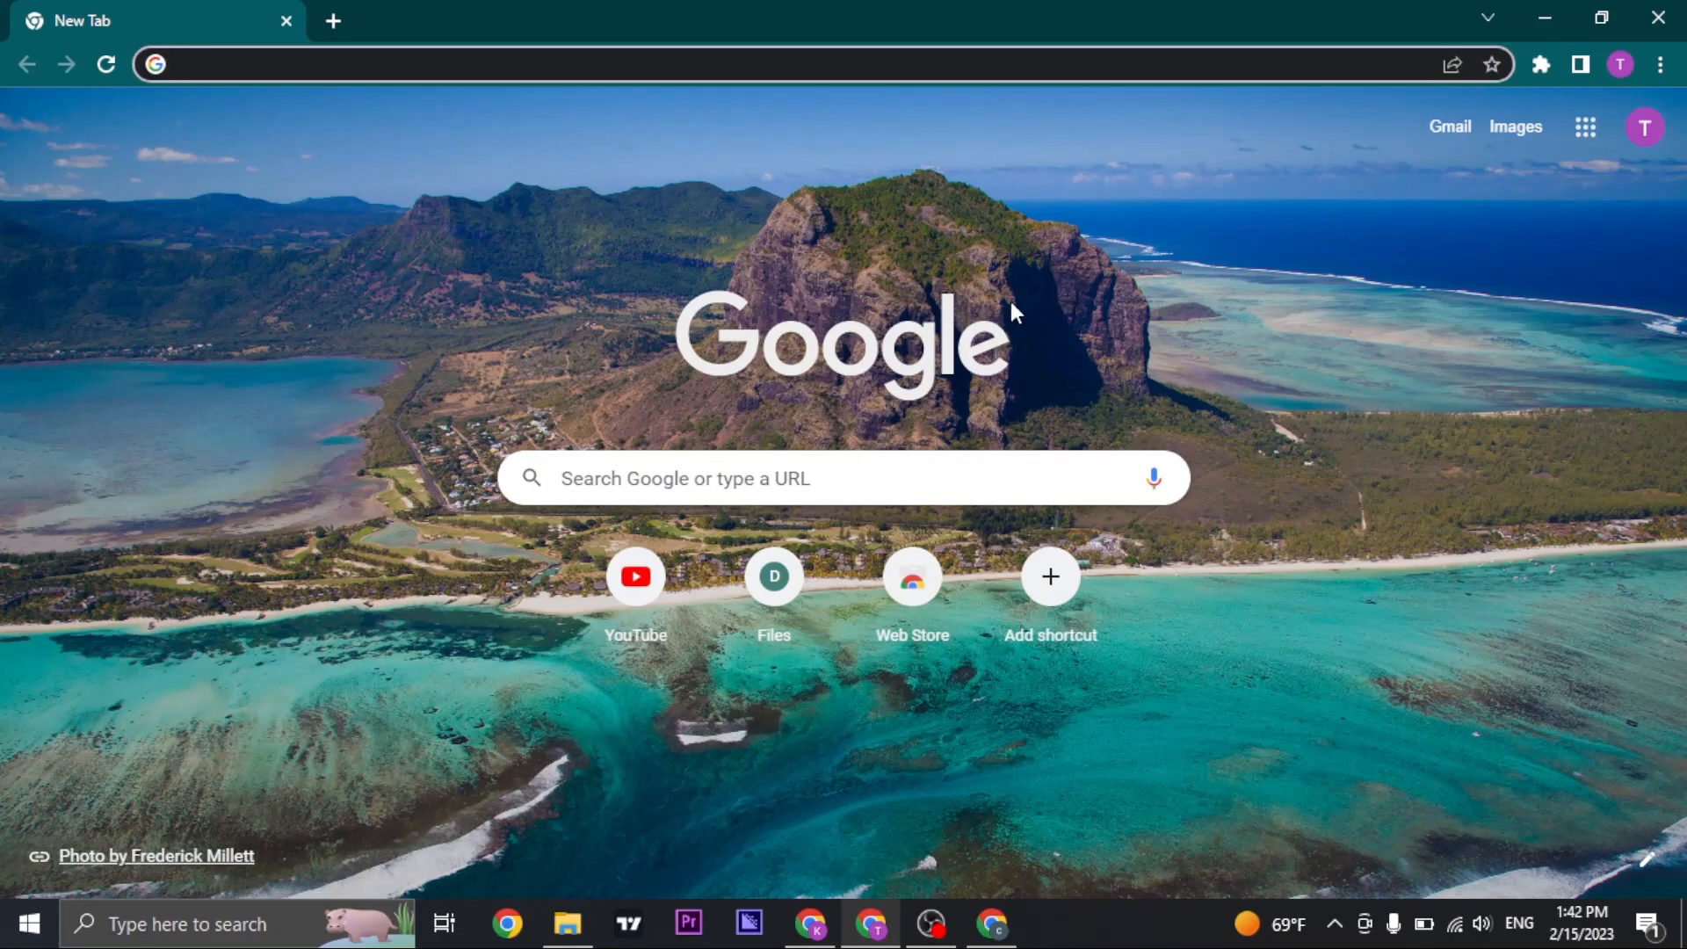
mouse_move(713, 184)
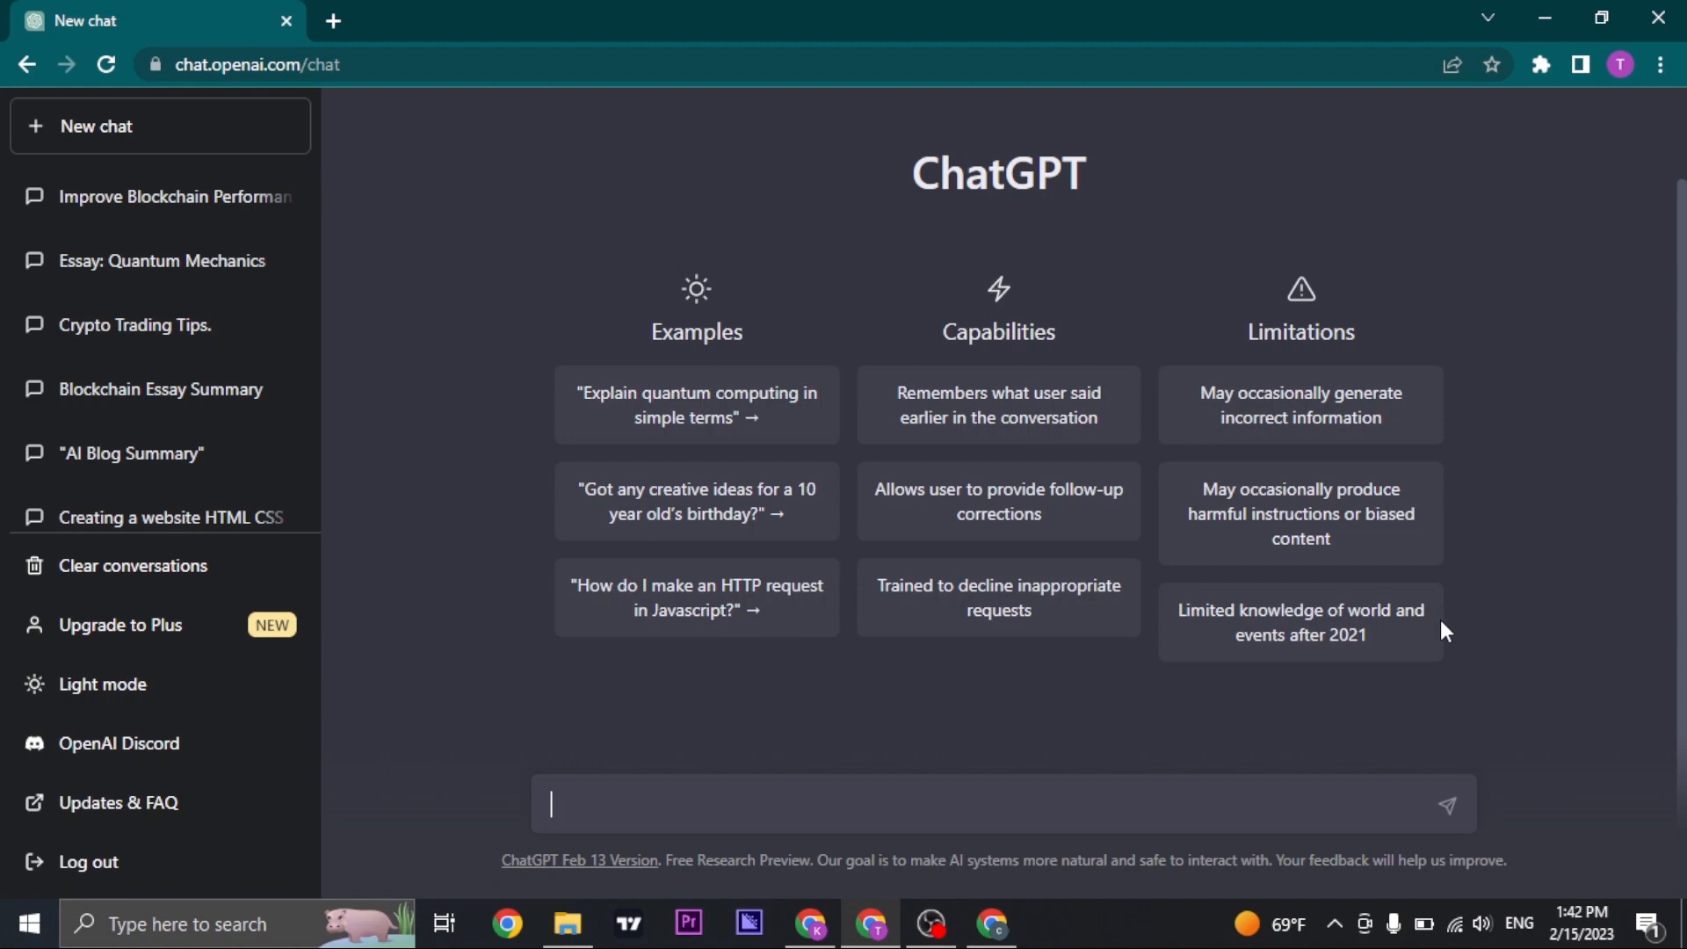
mouse_move(429, 499)
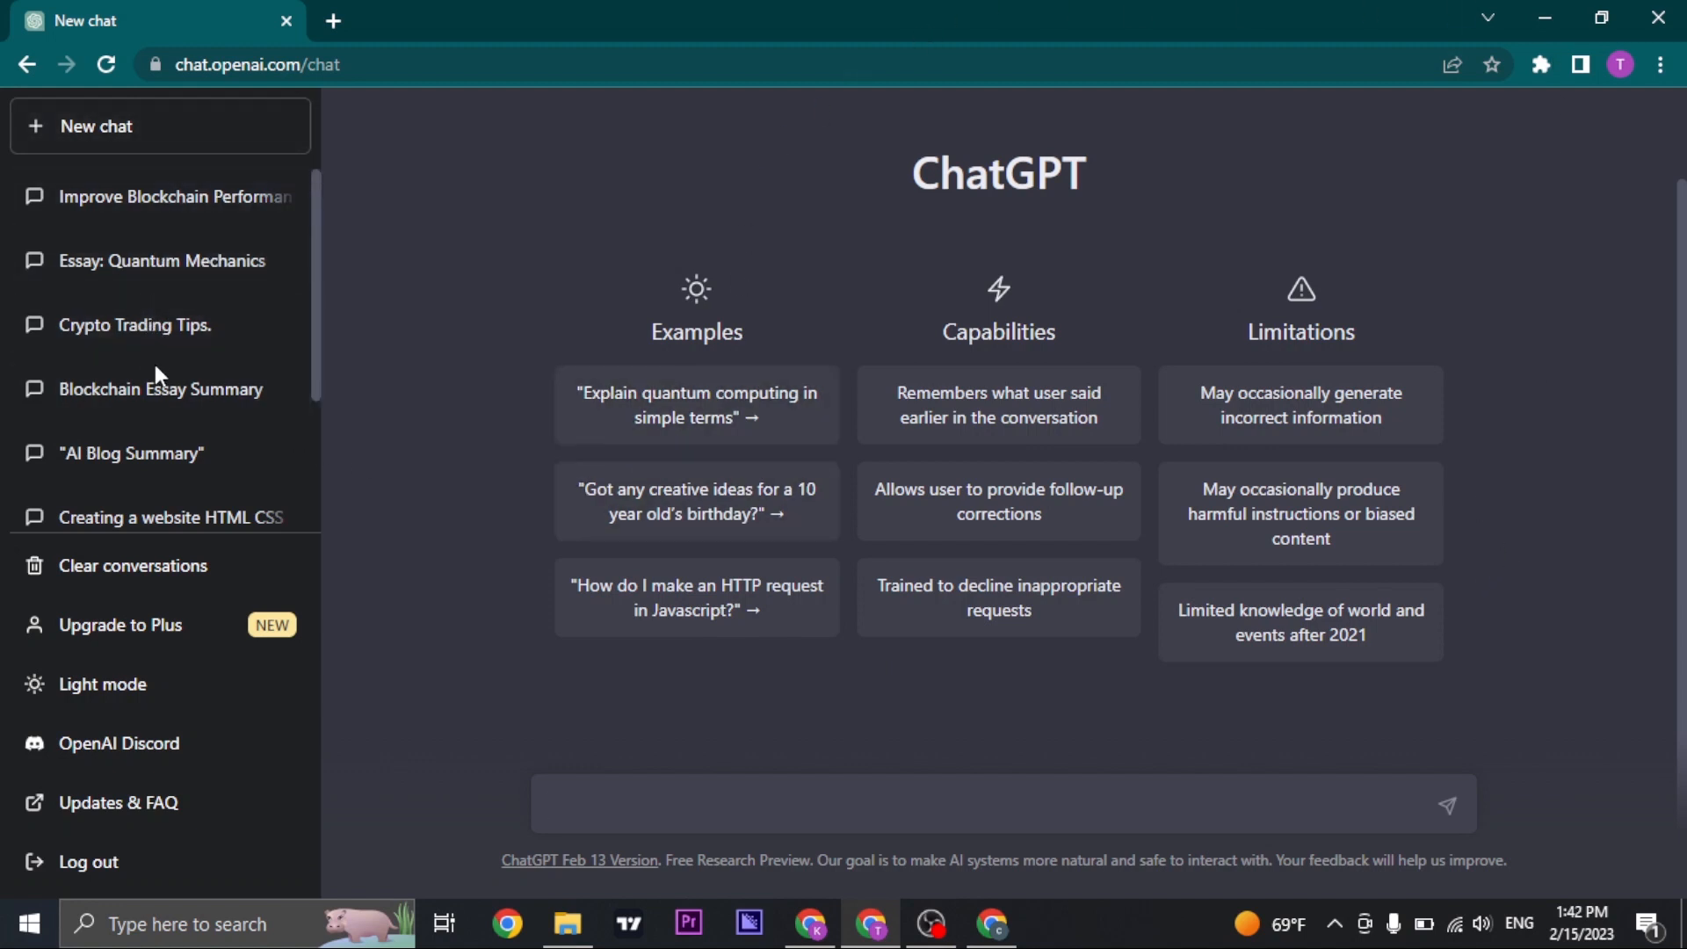
mouse_move(144, 471)
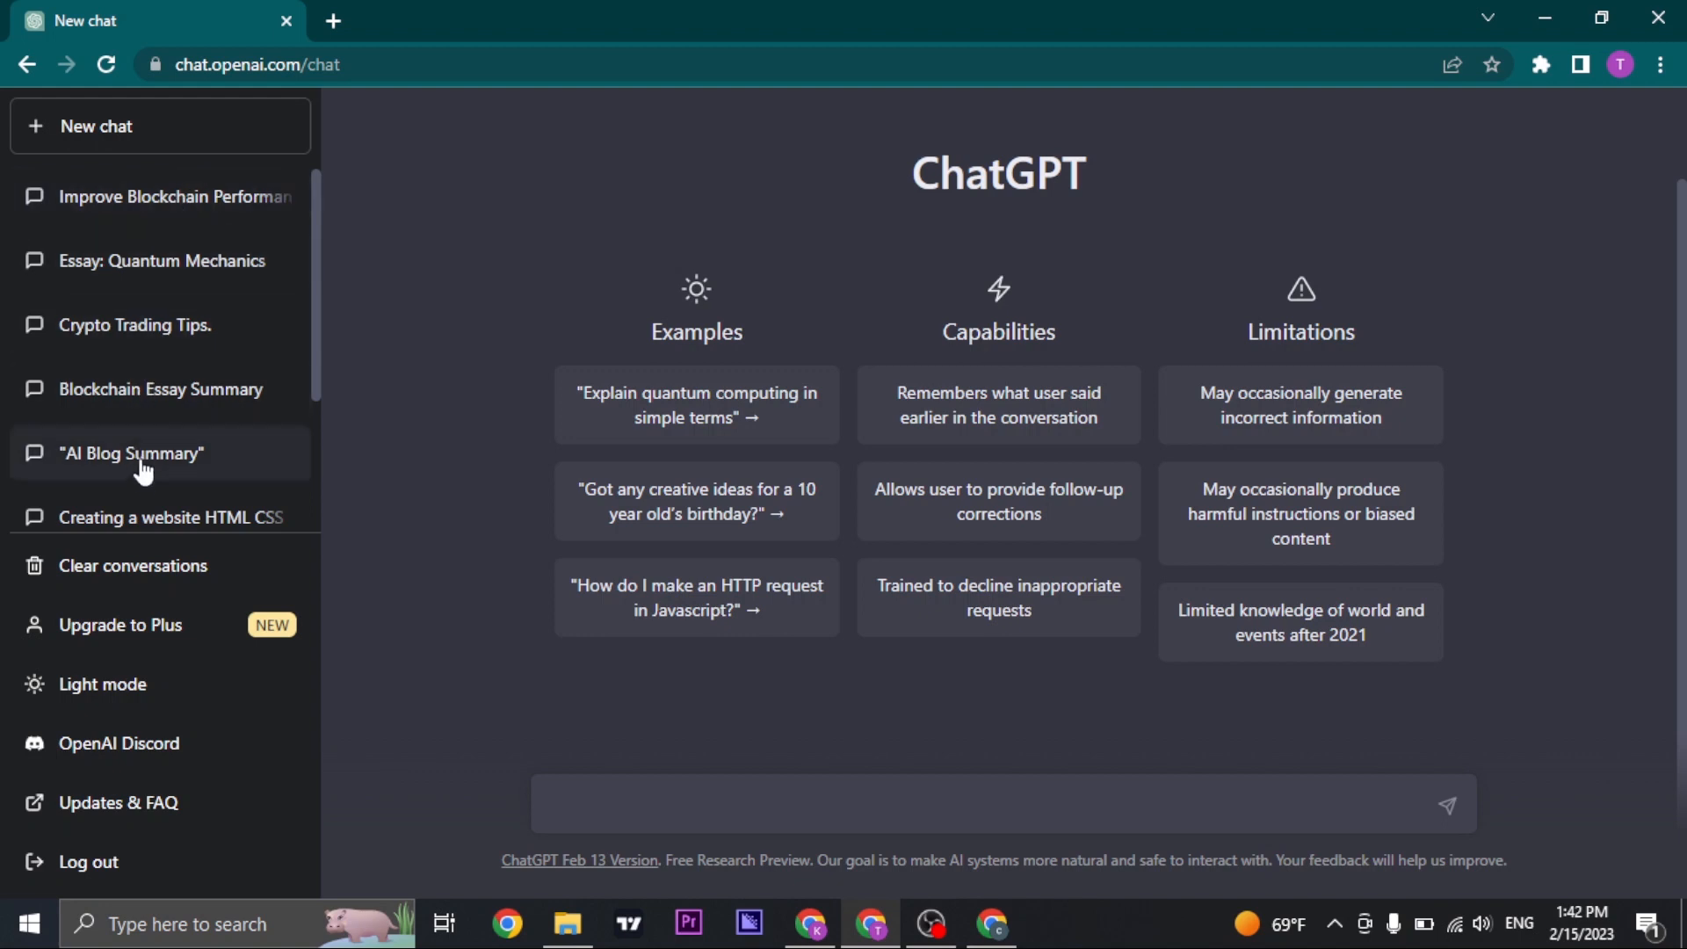
scroll("down", 3)
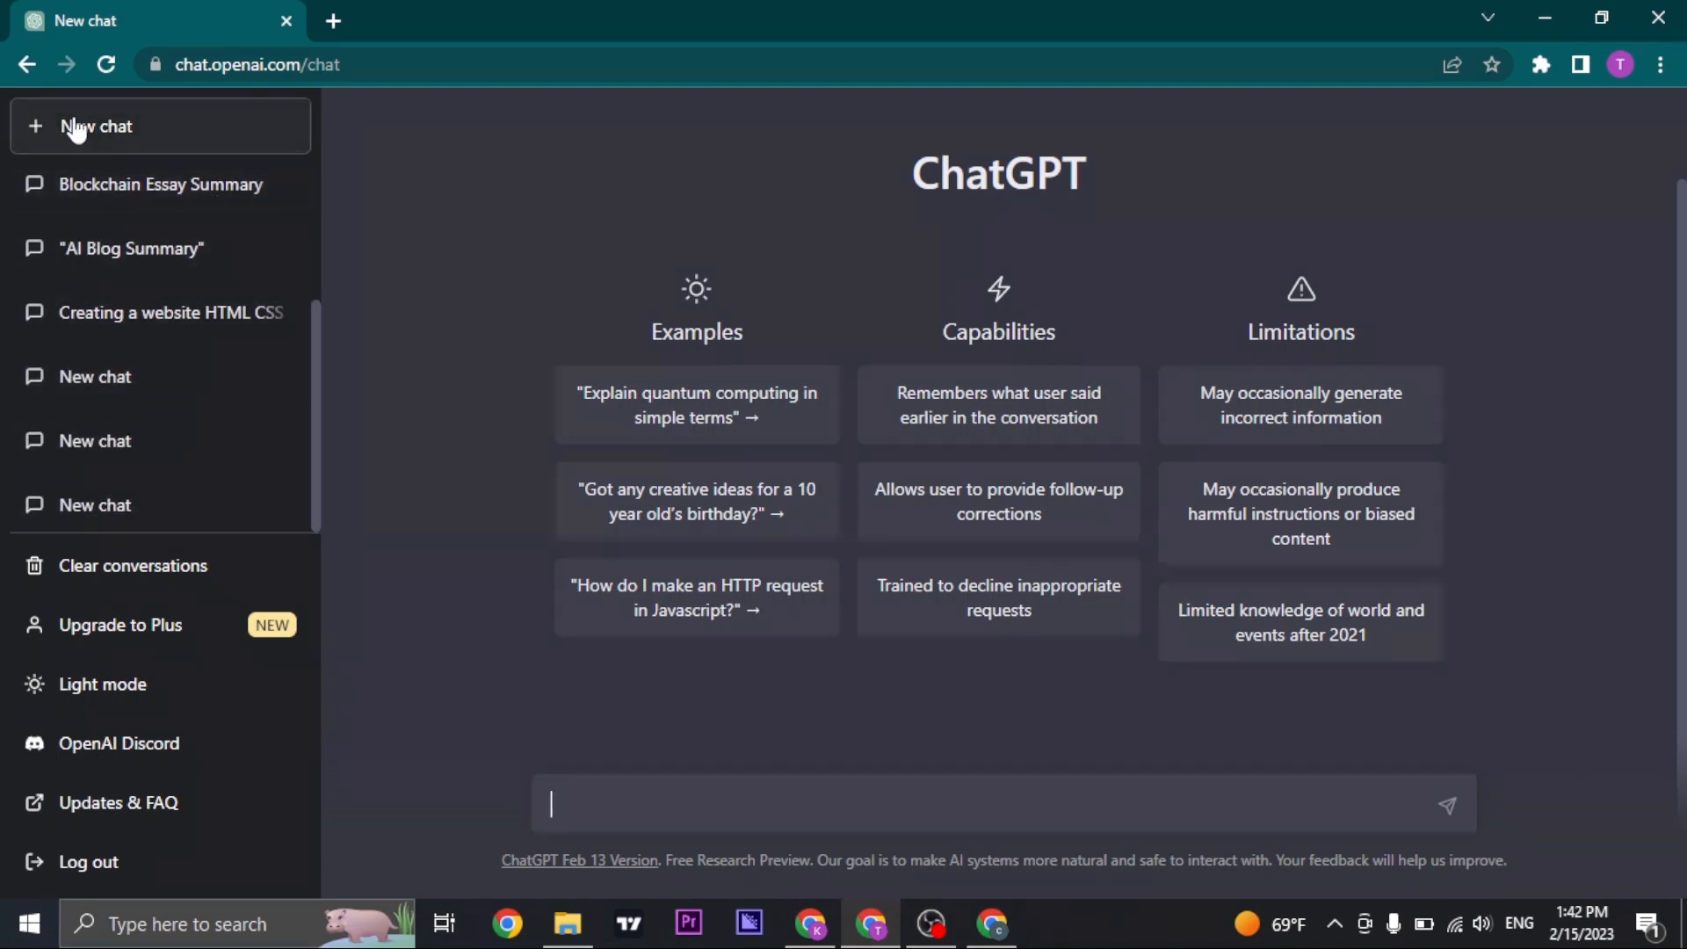
mouse_move(106, 119)
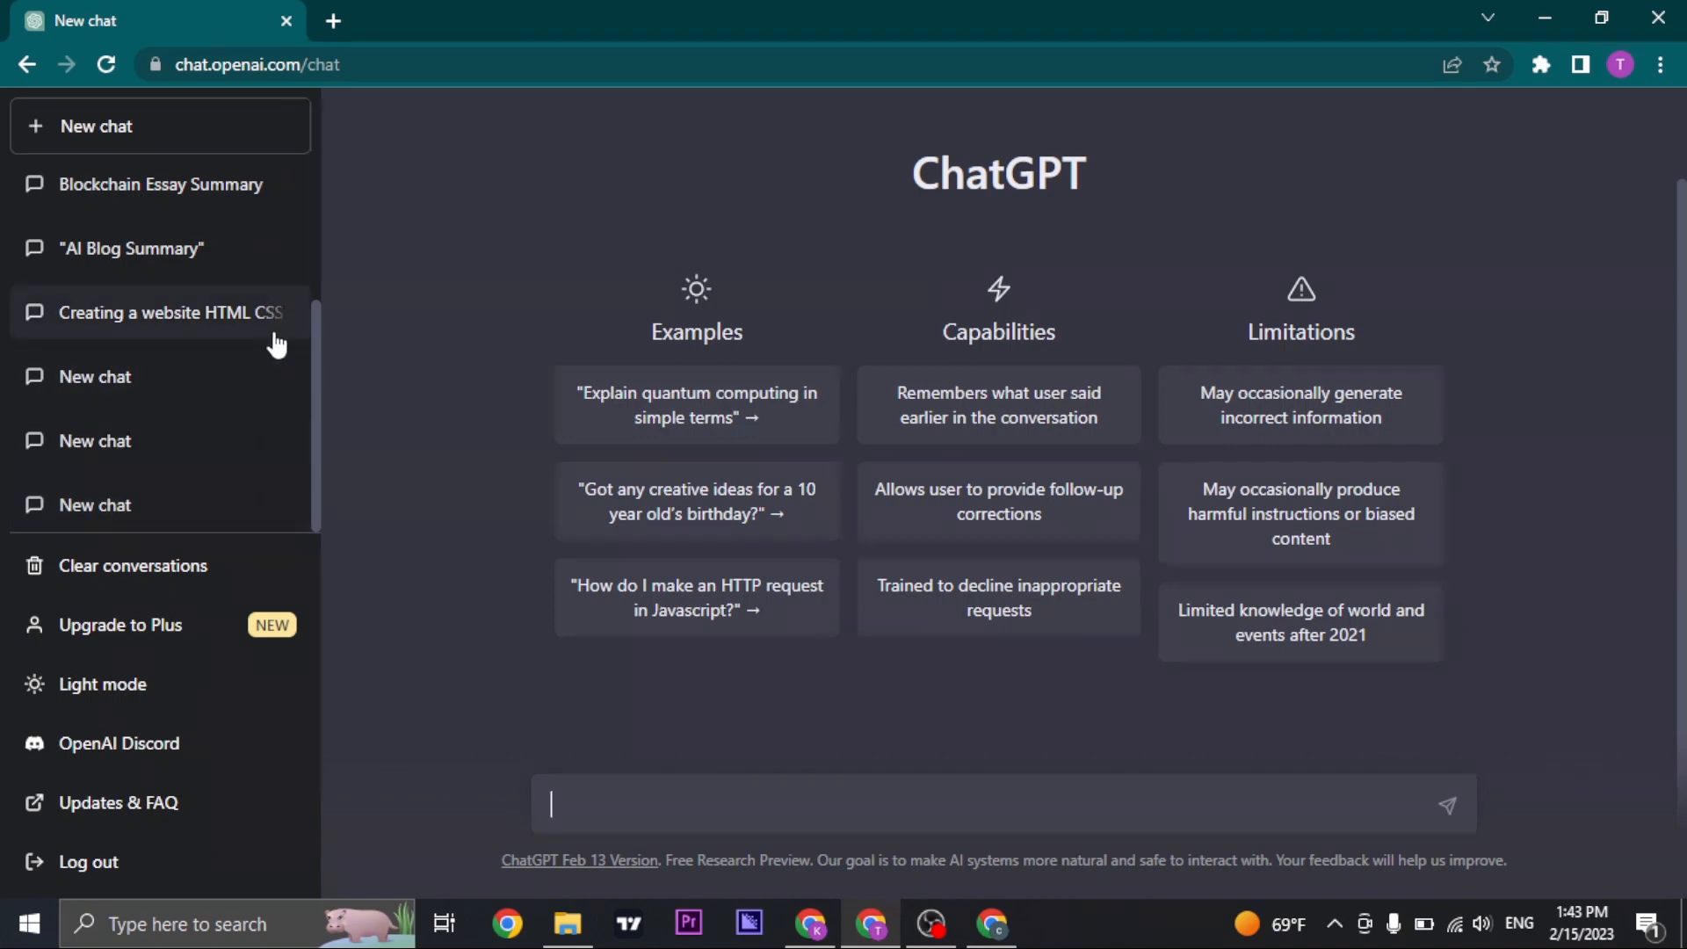
mouse_move(180, 318)
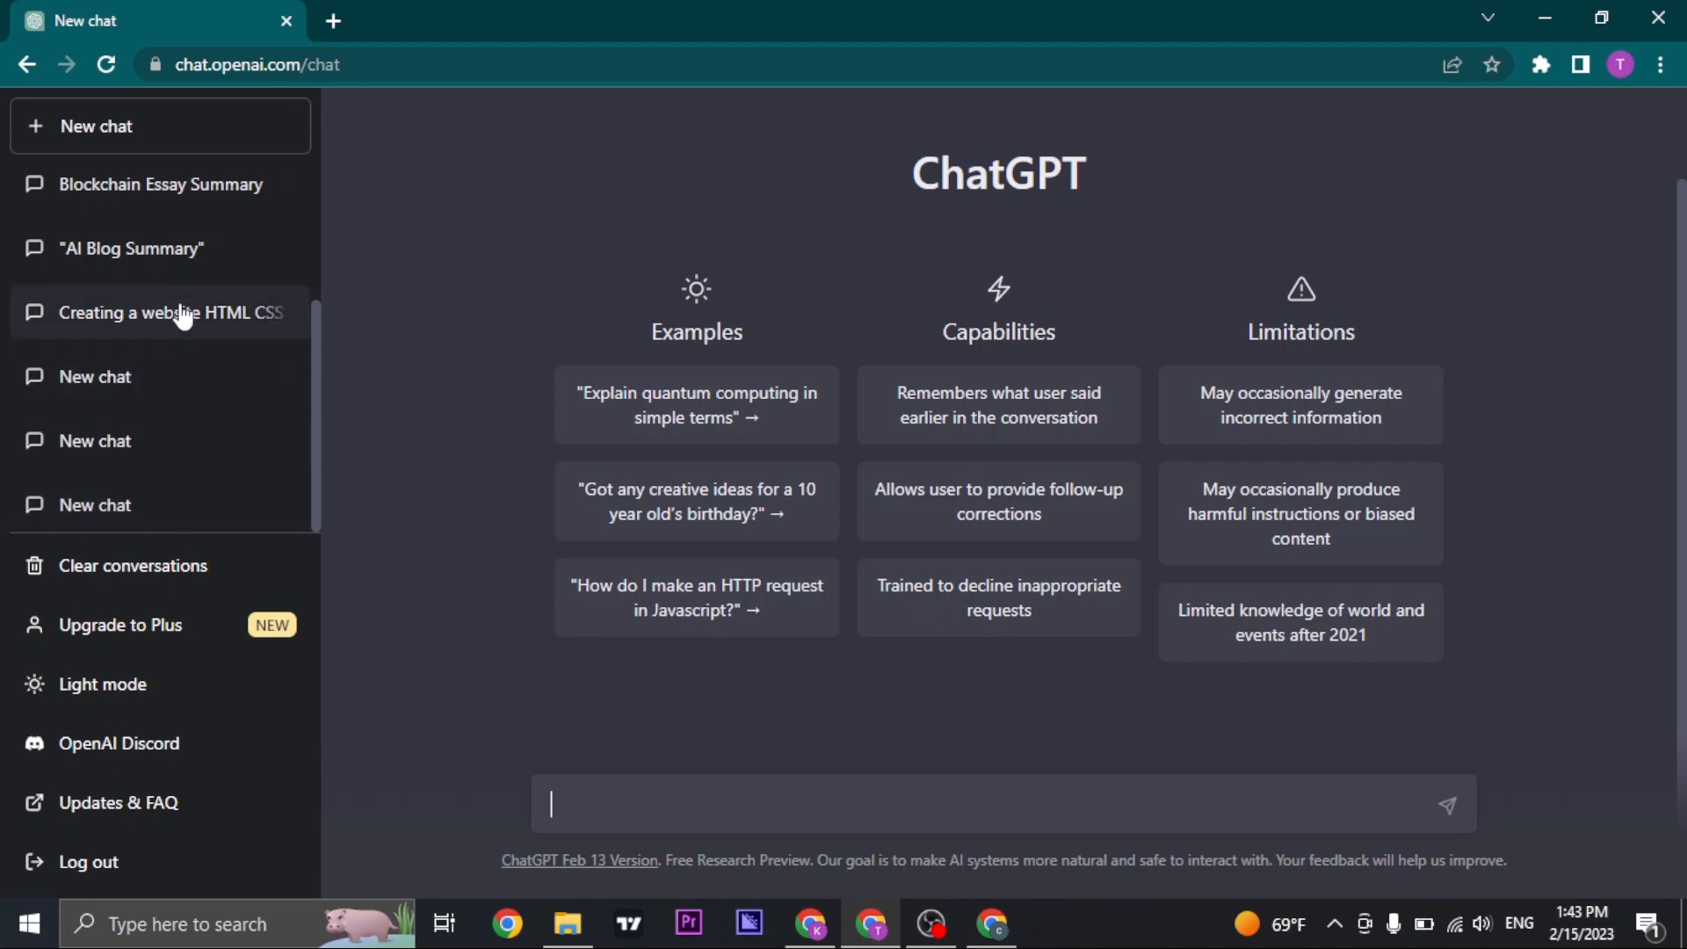
Step: View the 'Creating a website HTML CSS' conversation and read down through its code response
left_click(176, 313)
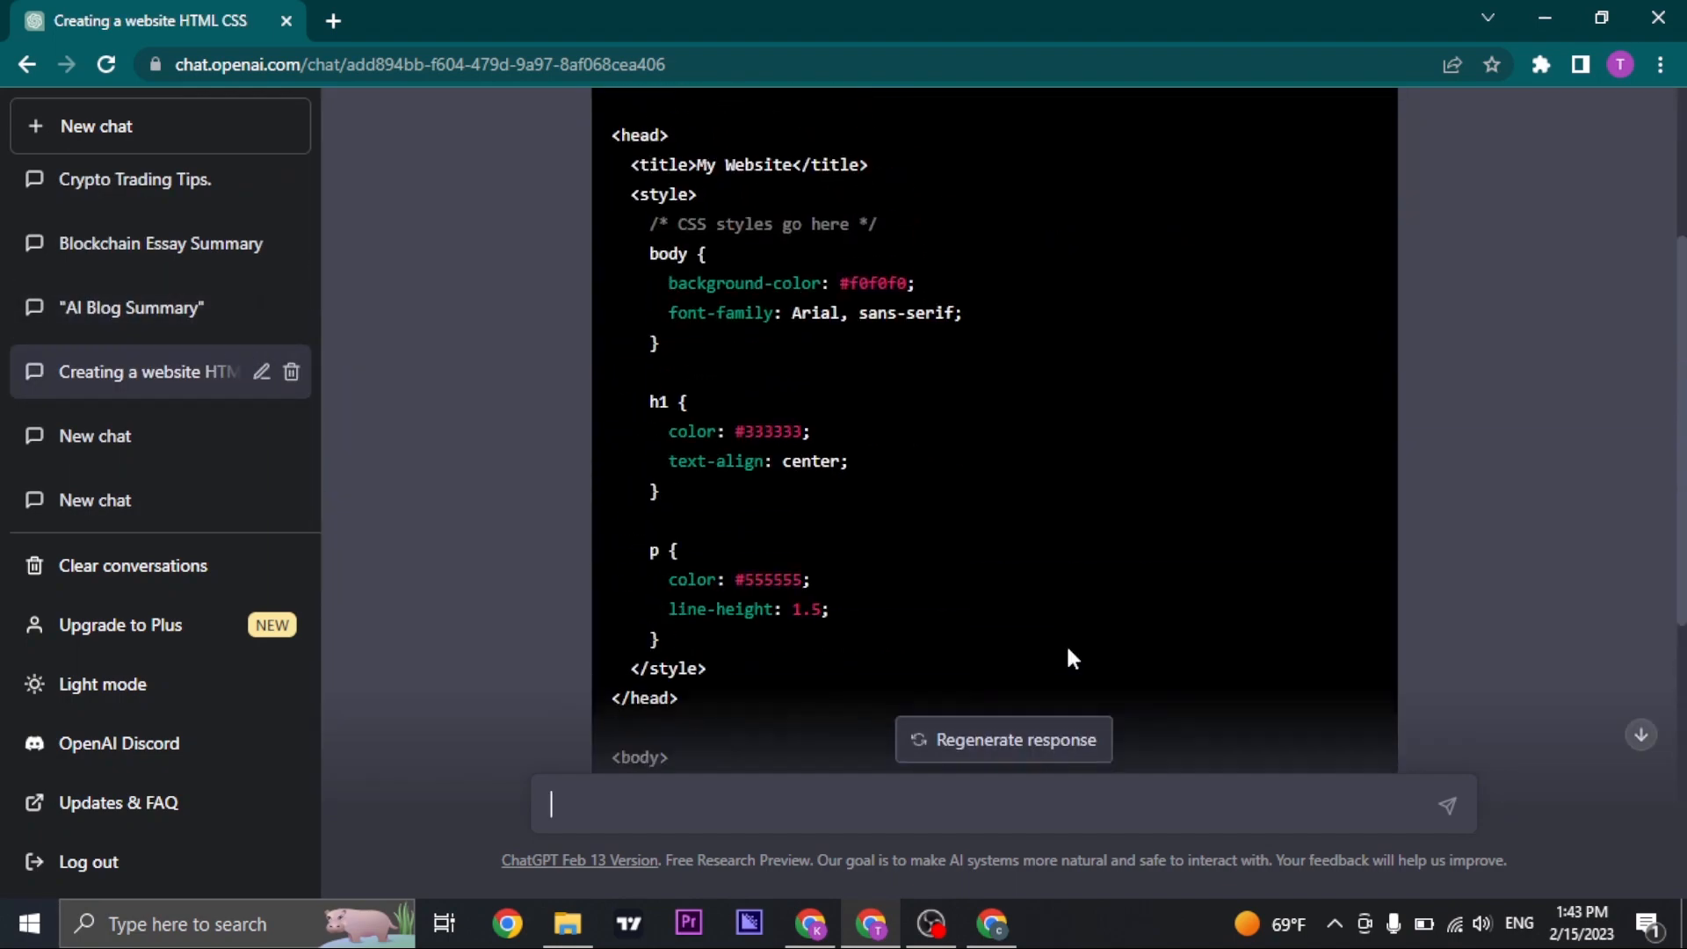
scroll("down", 3)
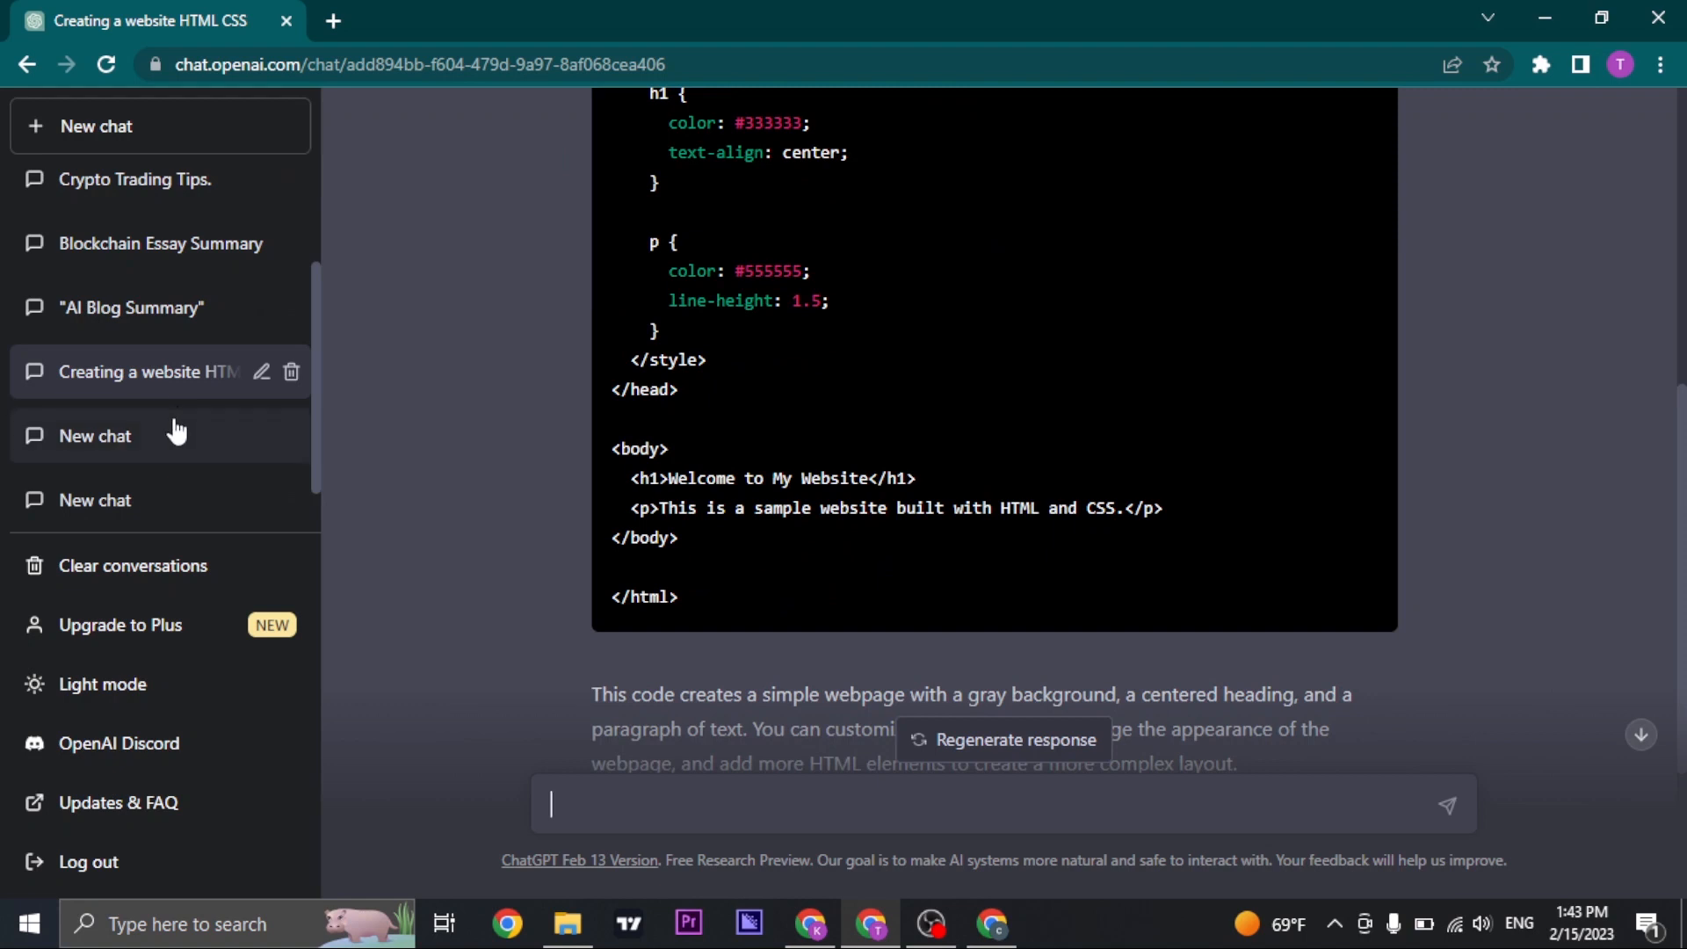
mouse_move(291, 373)
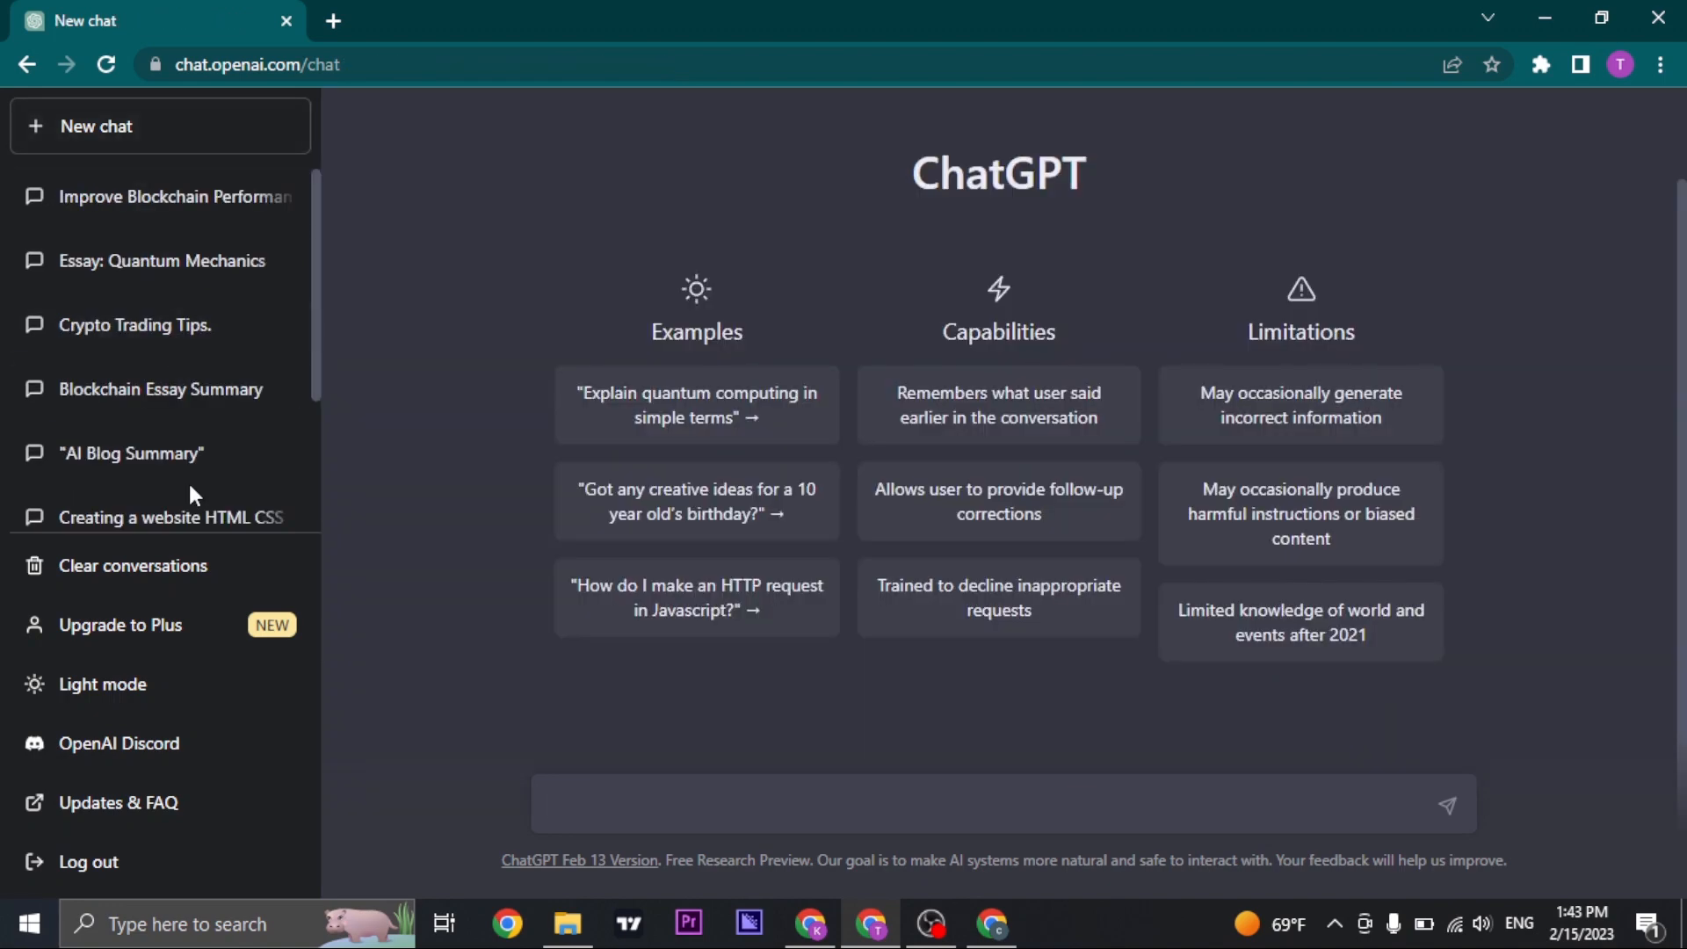
scroll("down", 3)
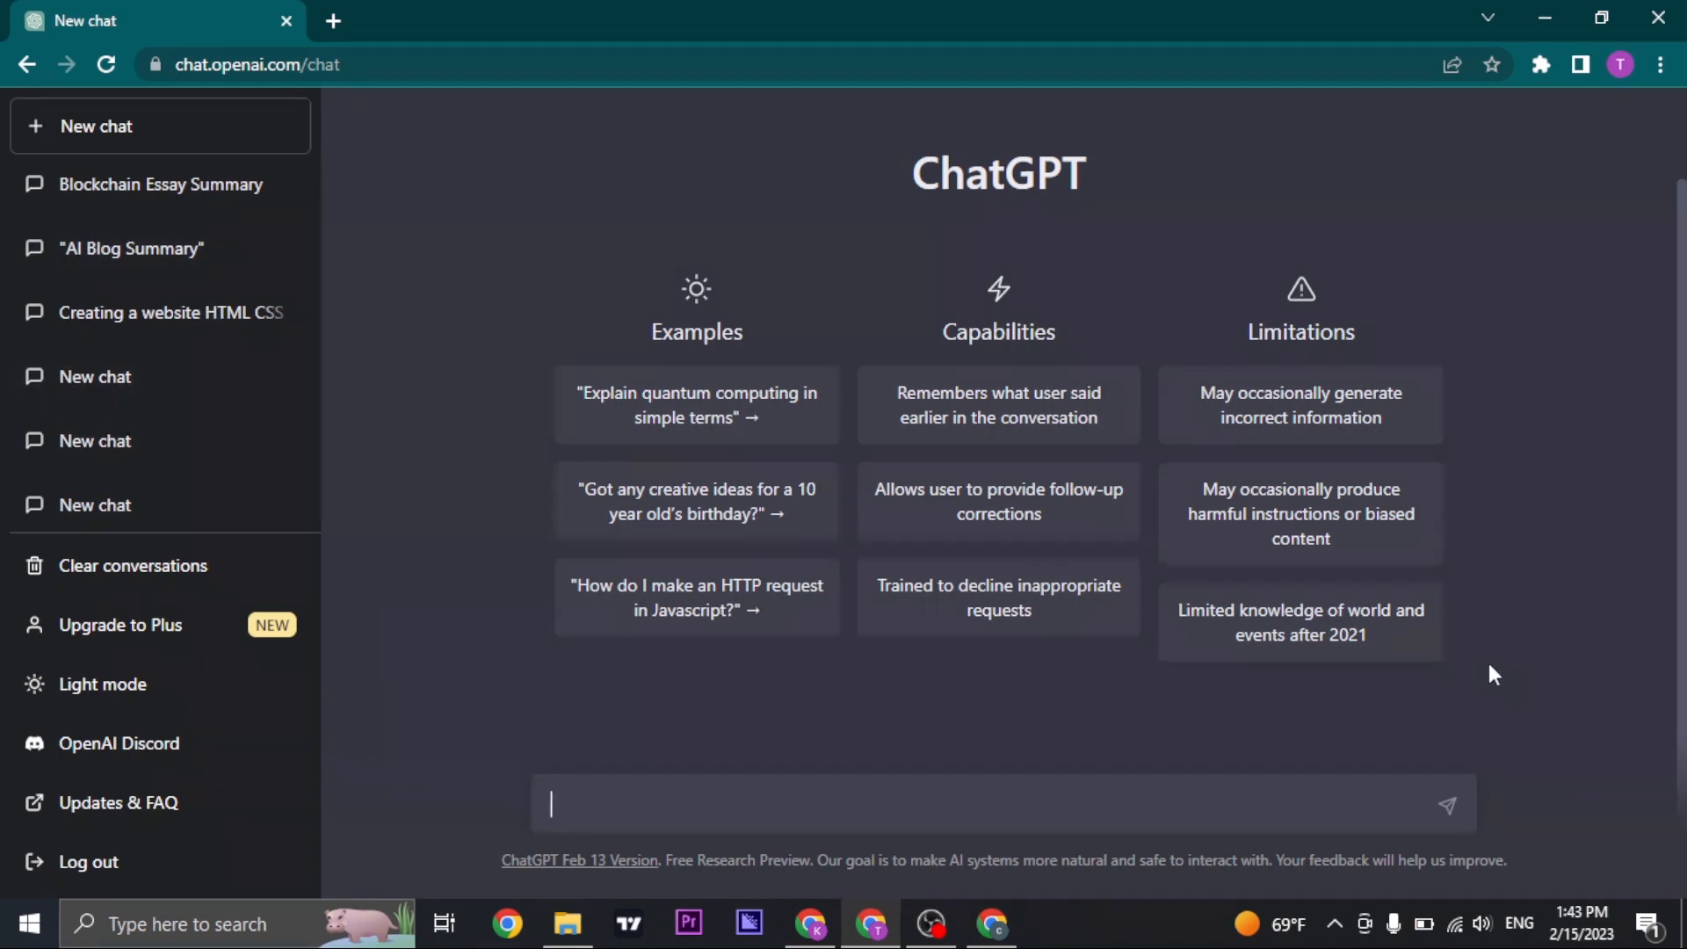
mouse_move(481, 632)
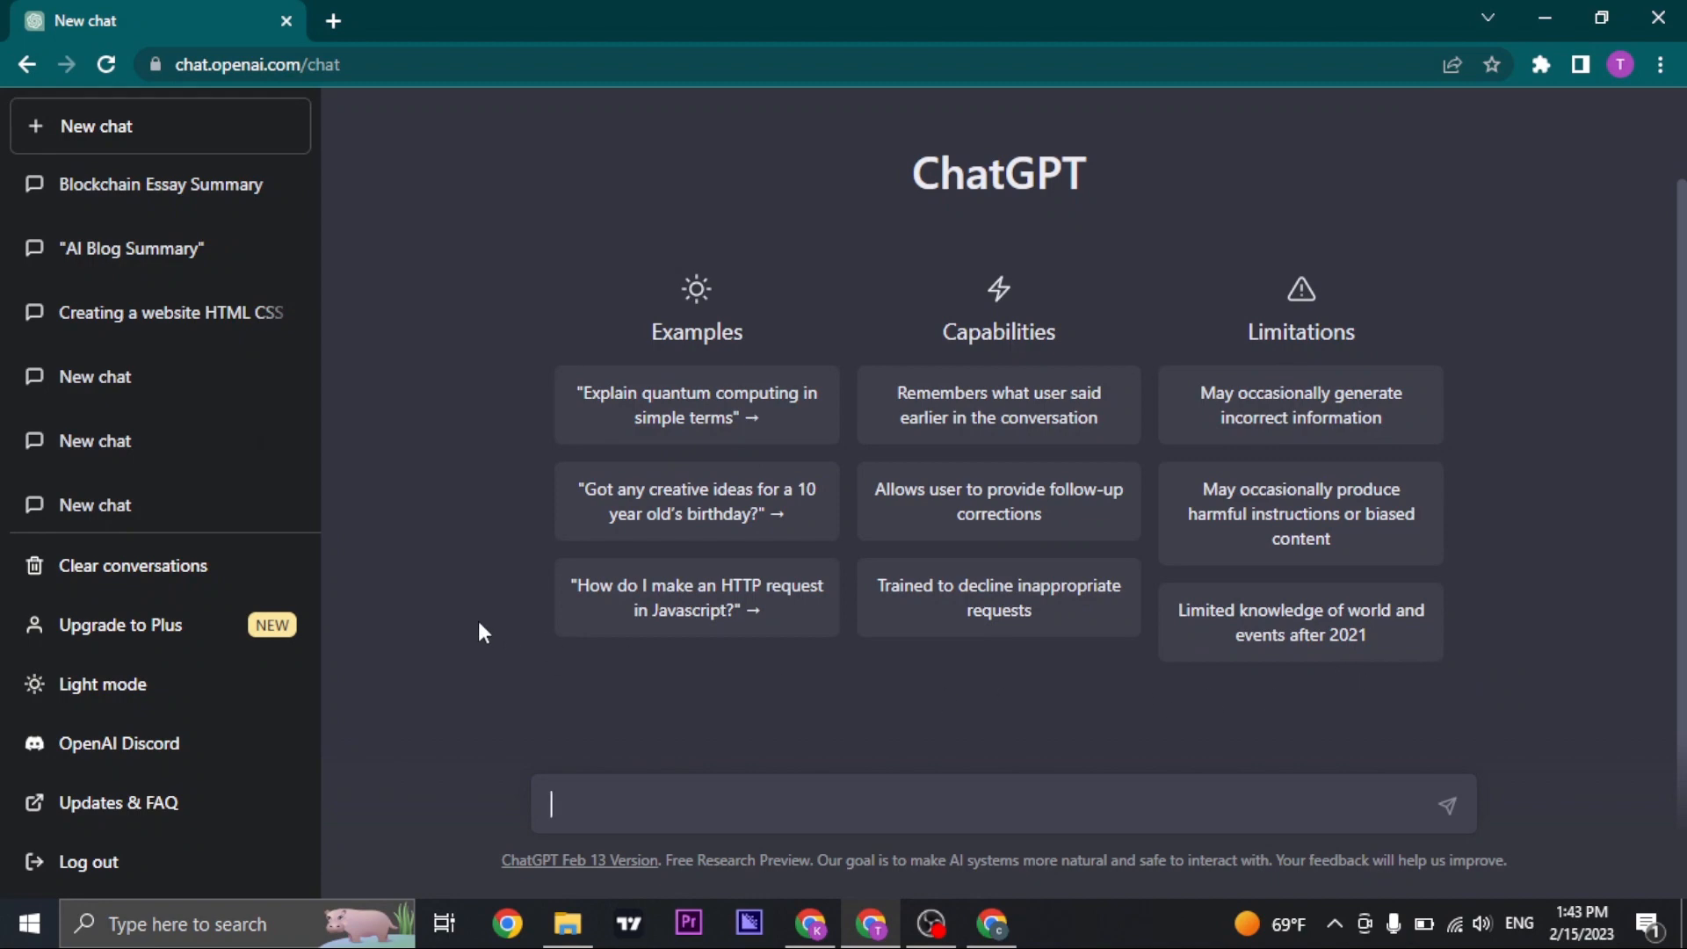